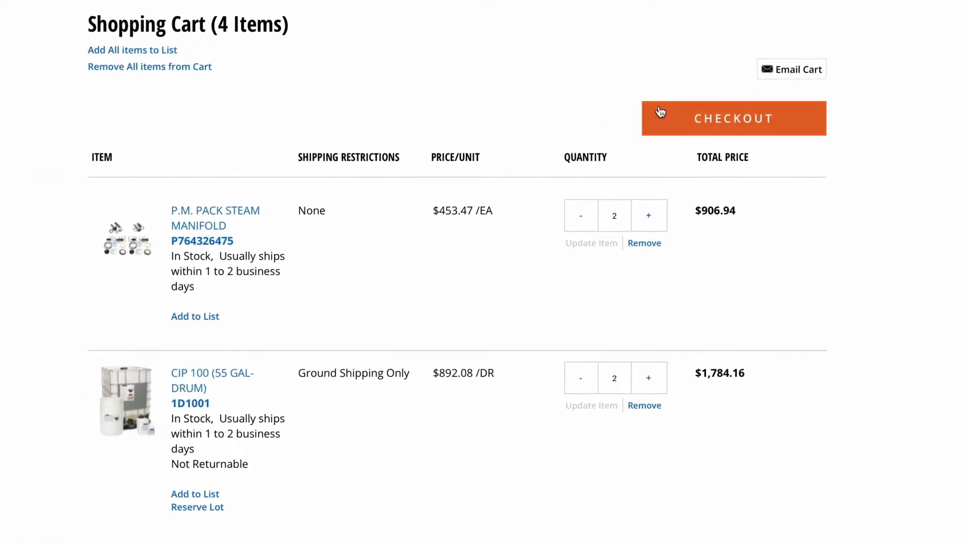
pyautogui.click(733, 118)
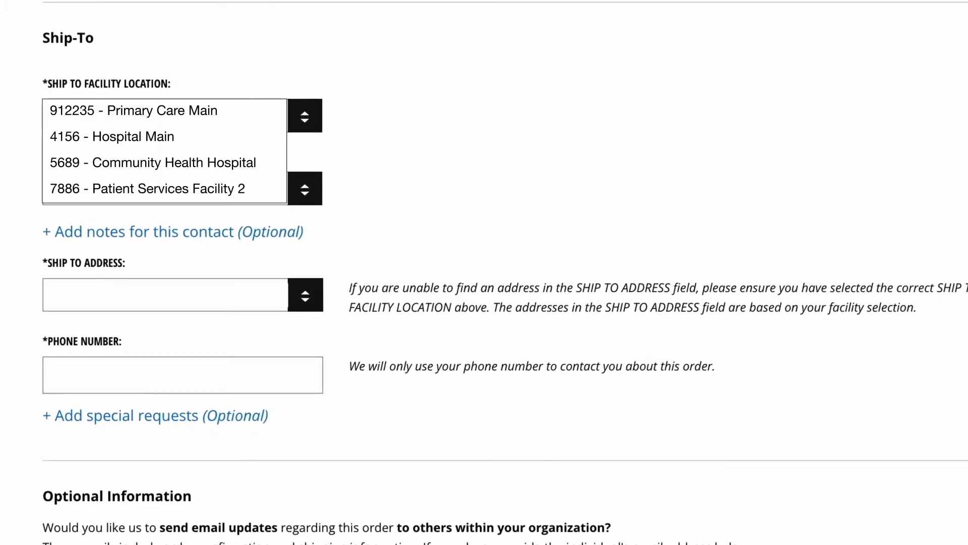
pyautogui.click(112, 136)
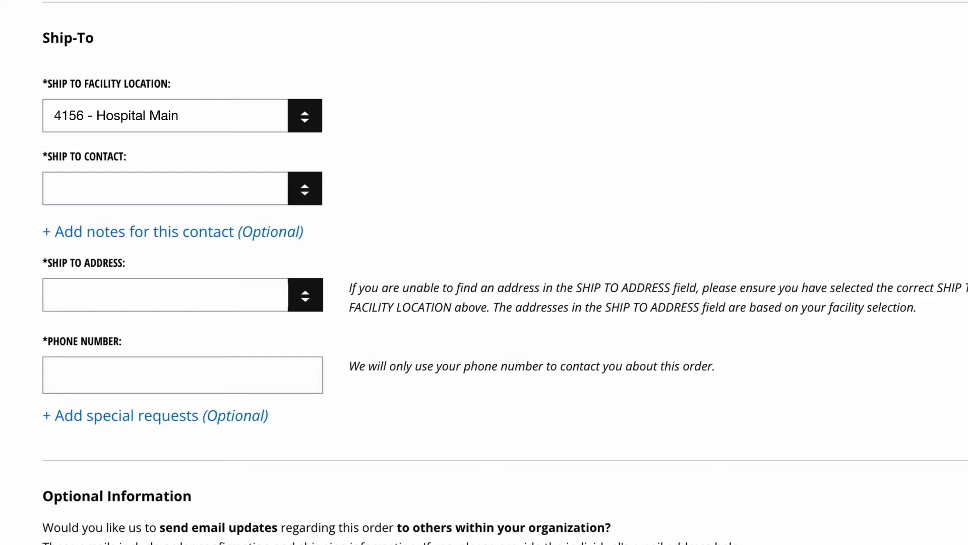
pyautogui.click(164, 188)
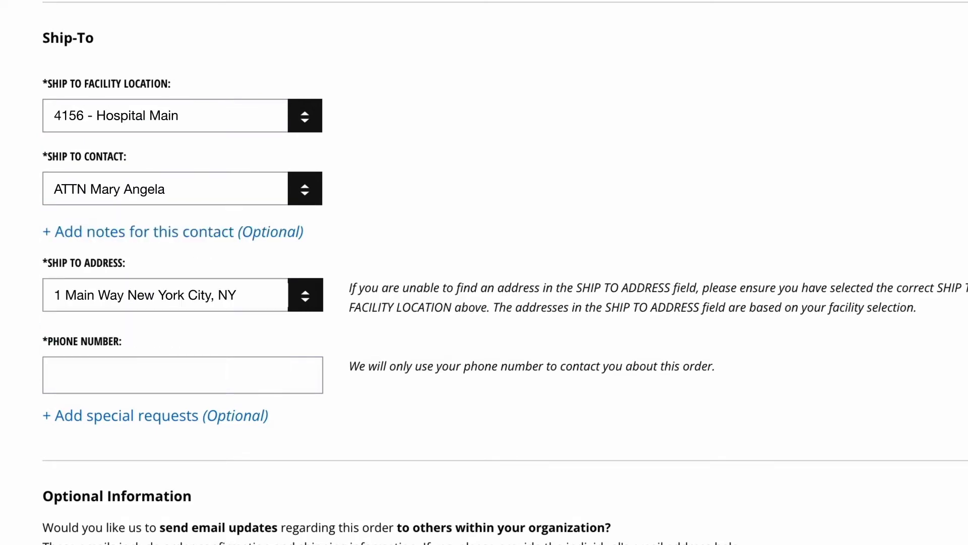
pyautogui.click(139, 232)
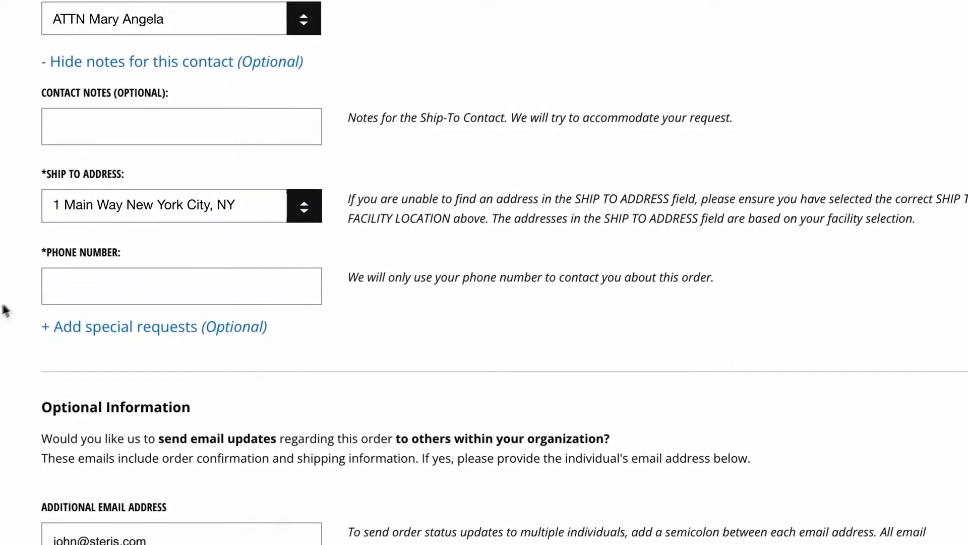
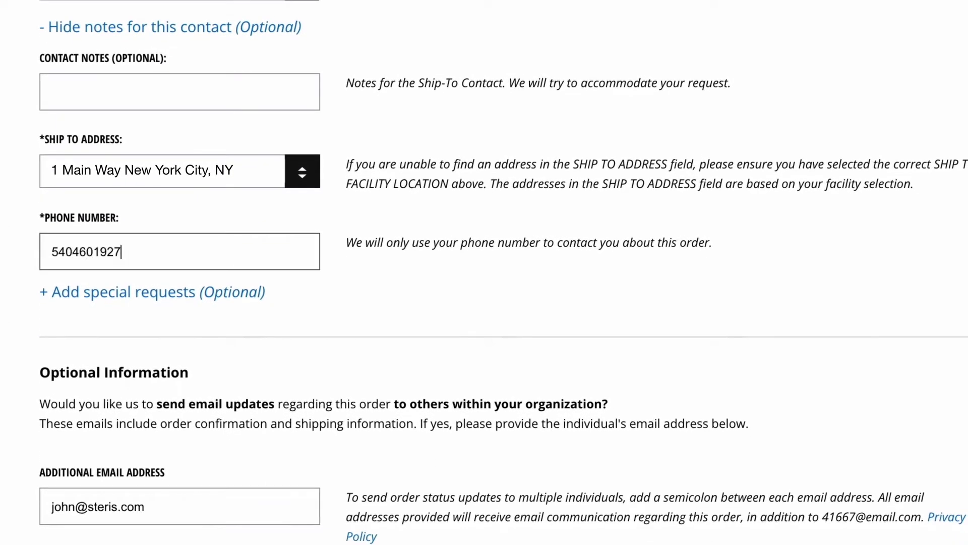
# Add a special-request delivery instruction beginning 'Please de' for the shipment
pyautogui.click(152, 291)
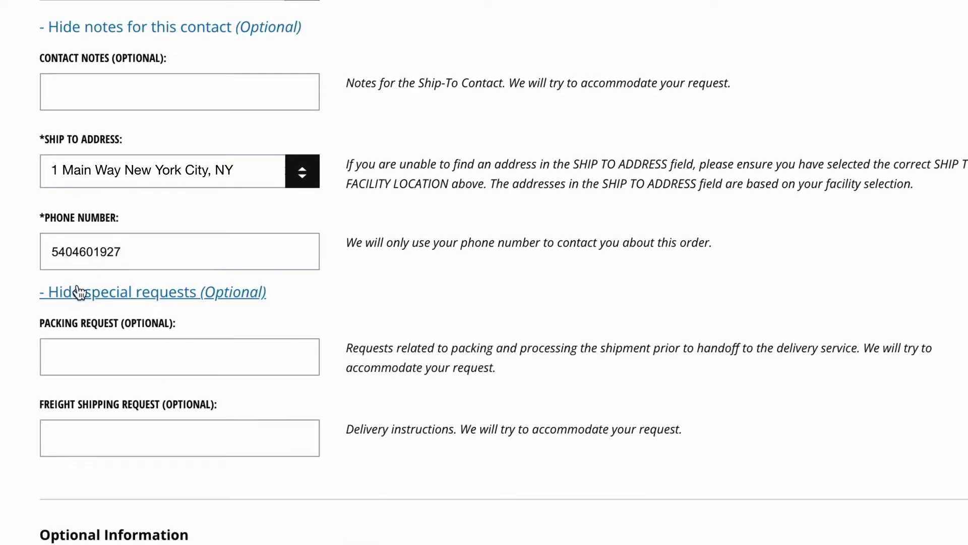
pyautogui.write('Please deliver to loading dock L1')
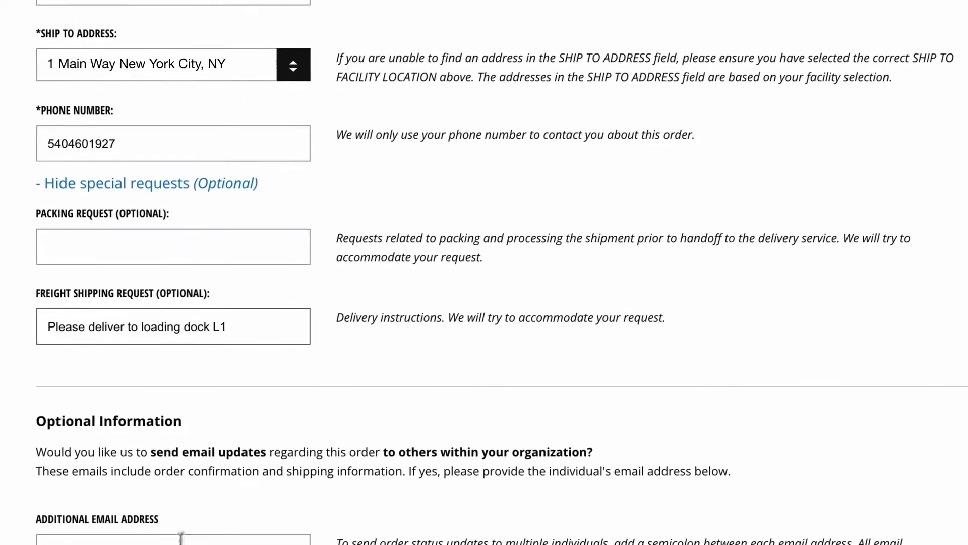
pyautogui.scroll(-3)
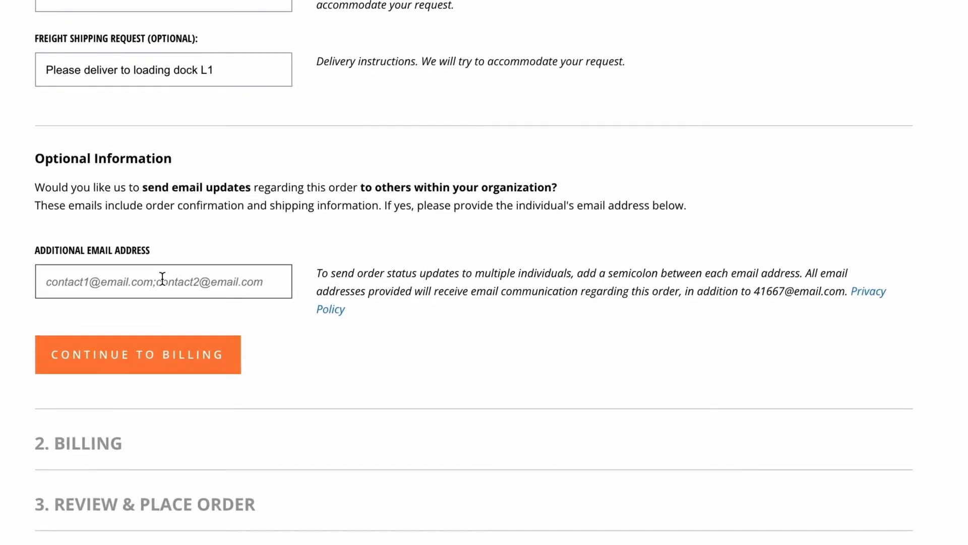
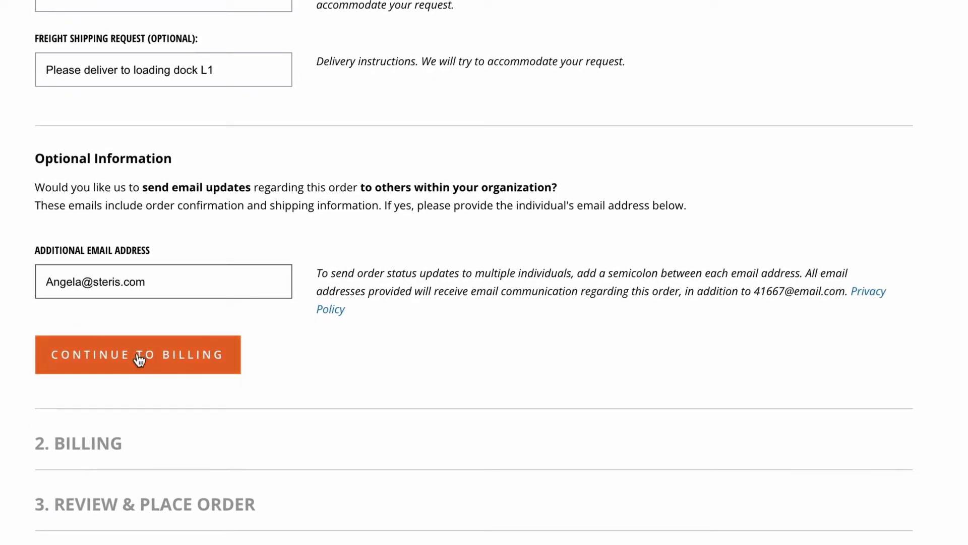
pyautogui.click(138, 354)
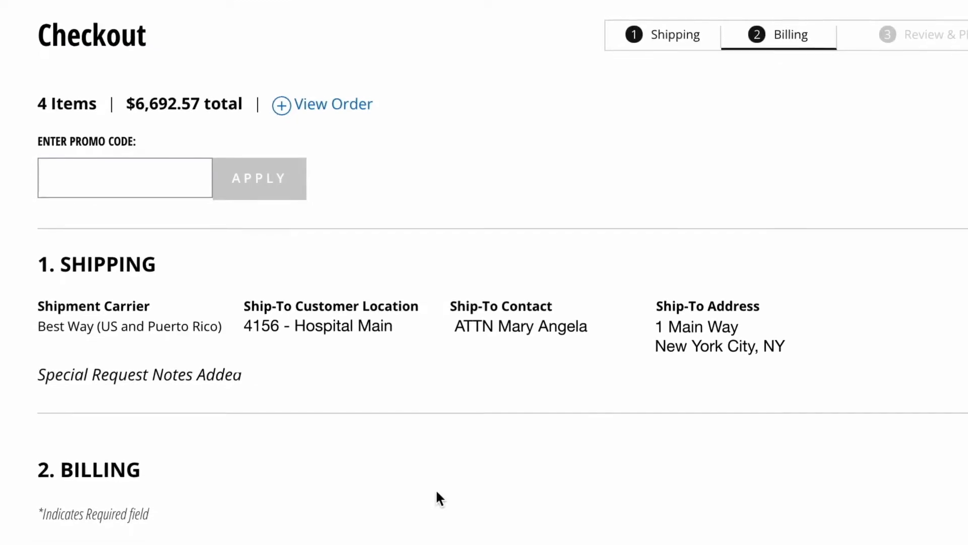
pyautogui.click(398, 158)
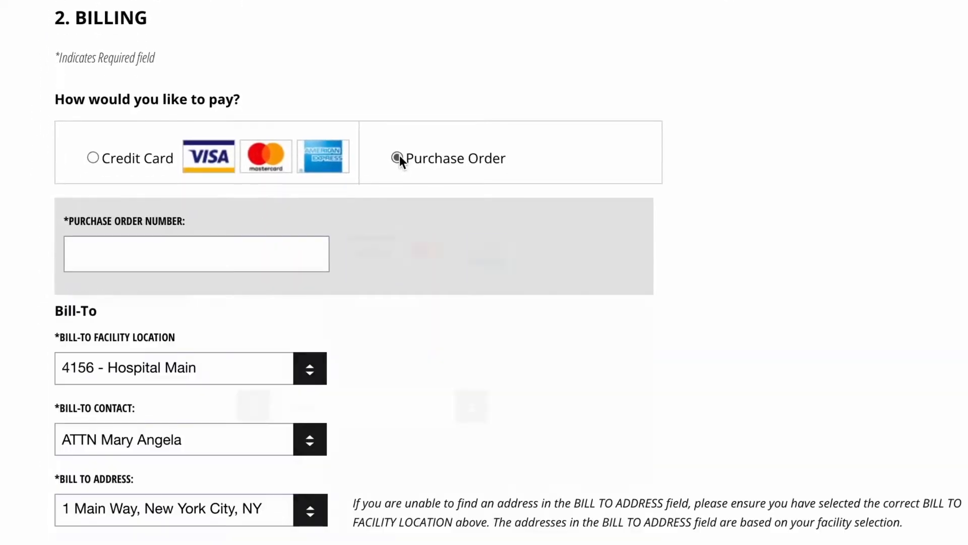
pyautogui.click(397, 159)
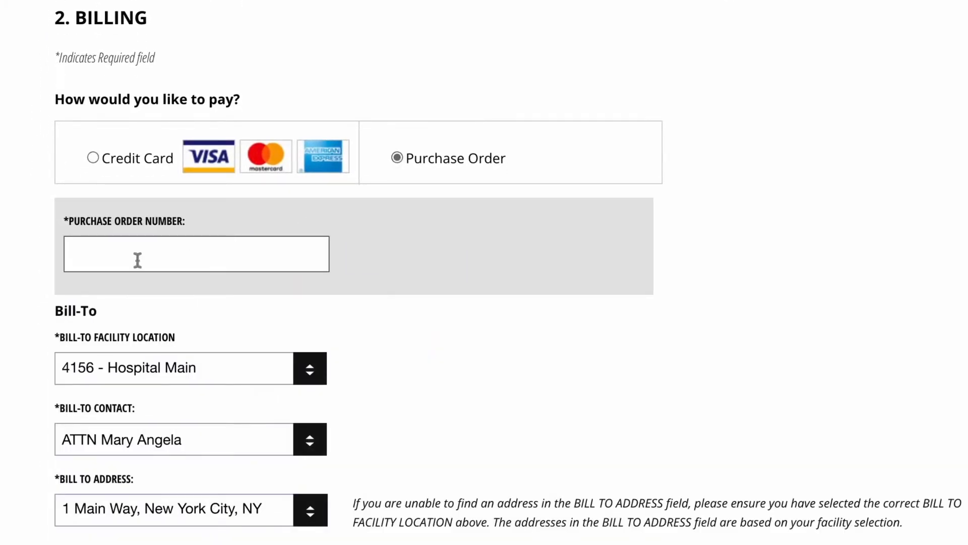
pyautogui.write('1265')
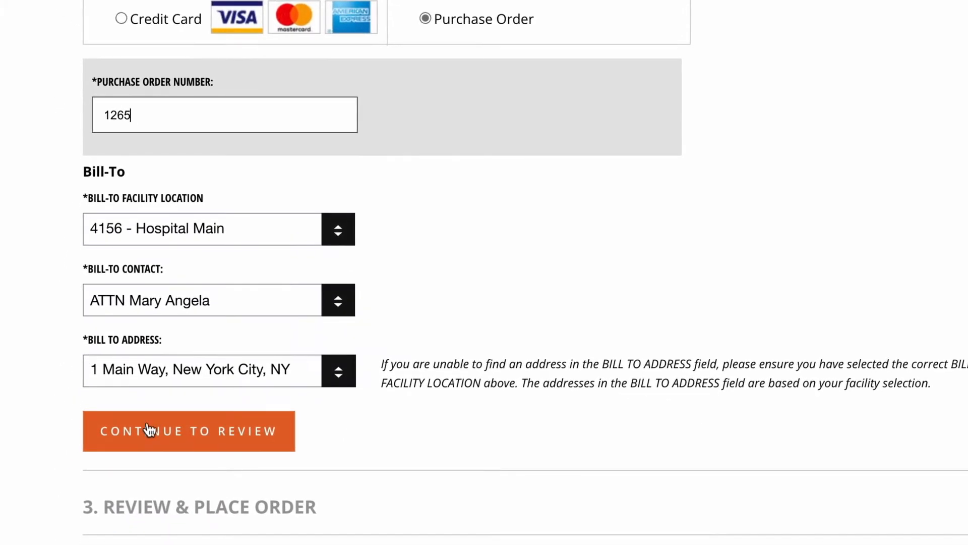
# Review the shipping and PO billing summary and place the order
pyautogui.click(188, 430)
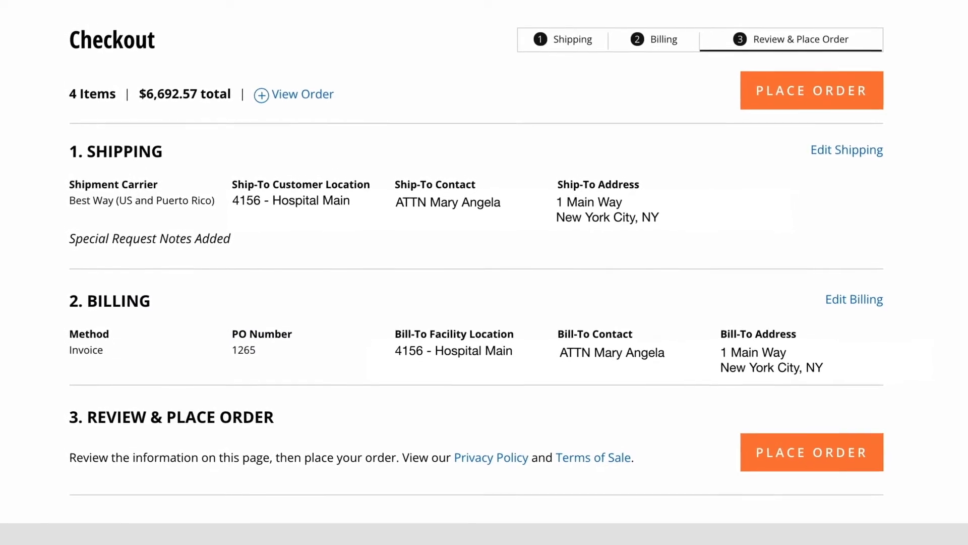
pyautogui.scroll(-3)
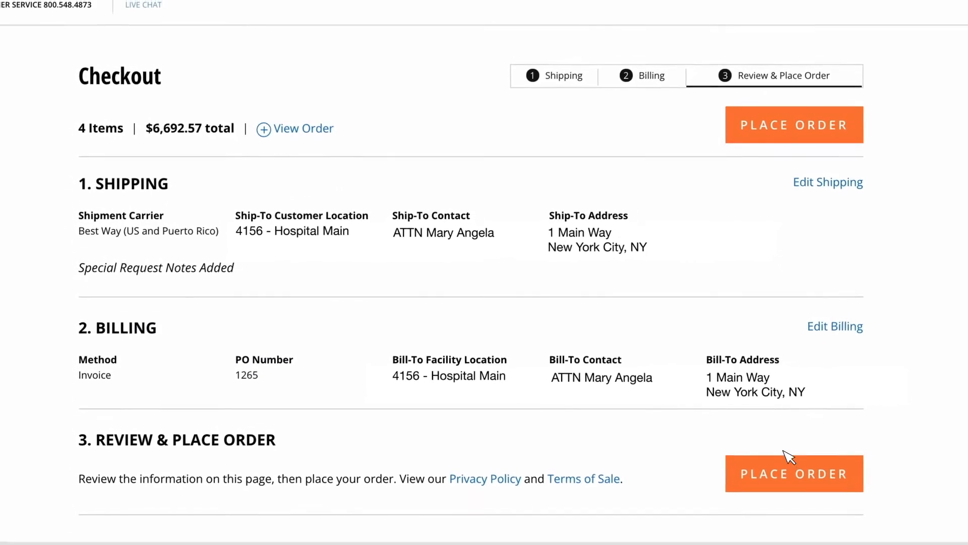
pyautogui.scroll(-3)
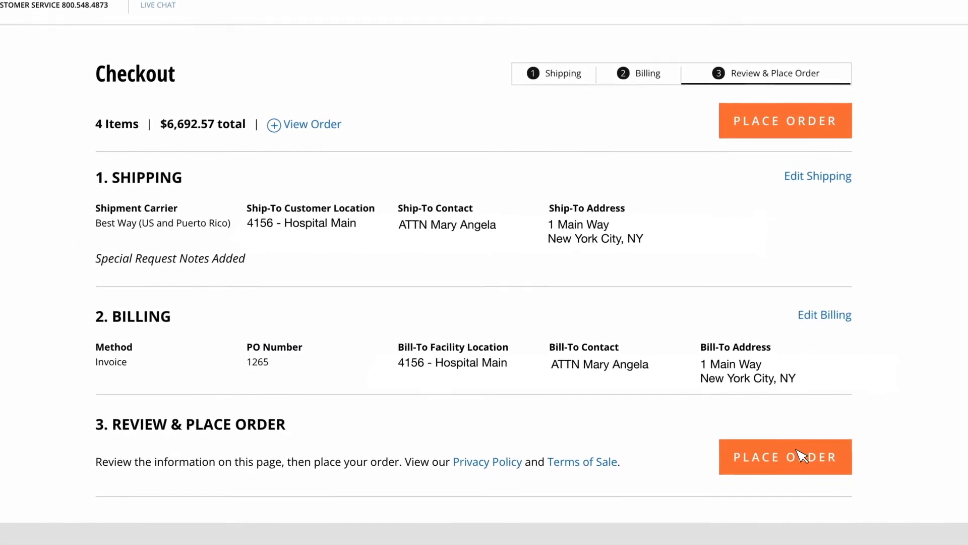
pyautogui.click(785, 456)
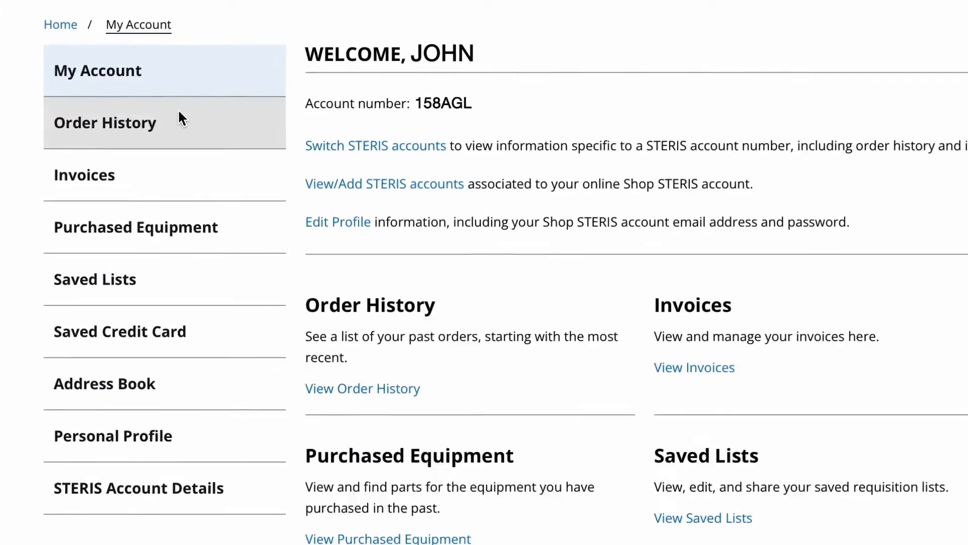
# Search order history for August 2021 and open the Aug 27, 2021 order's details
pyautogui.click(105, 122)
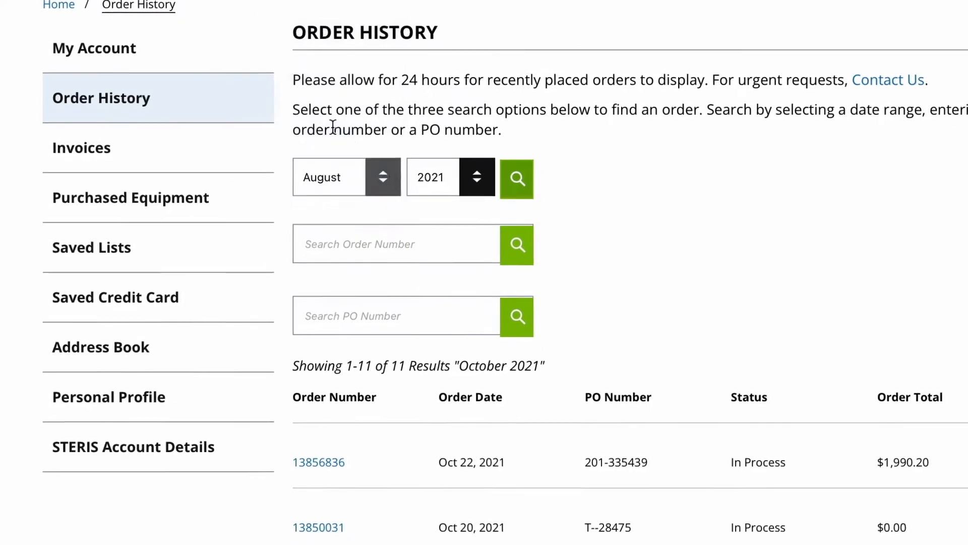
pyautogui.click(516, 180)
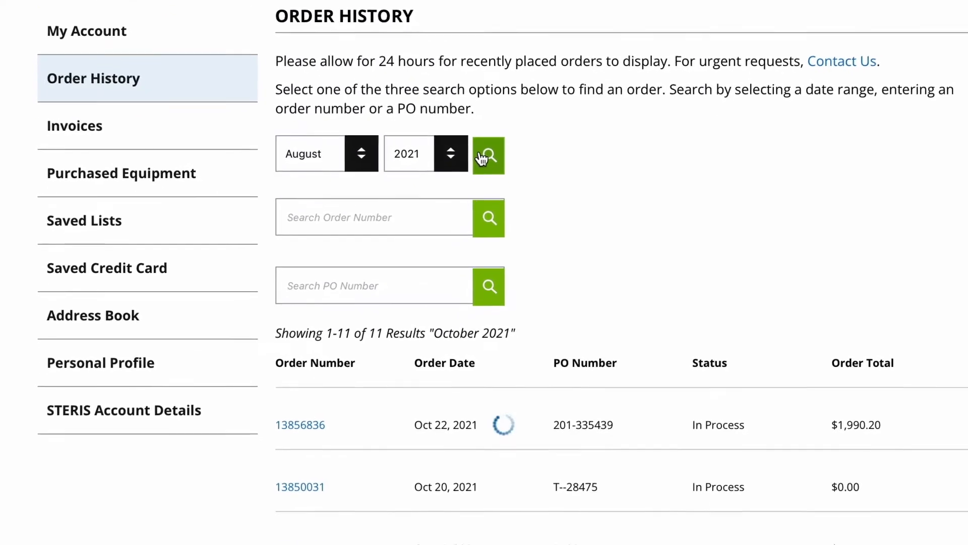
pyautogui.click(488, 154)
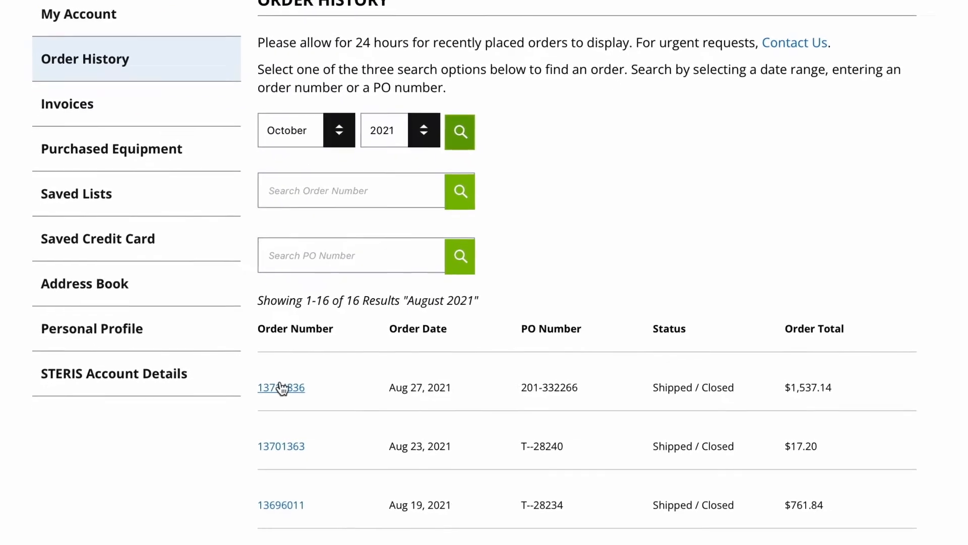
pyautogui.click(282, 387)
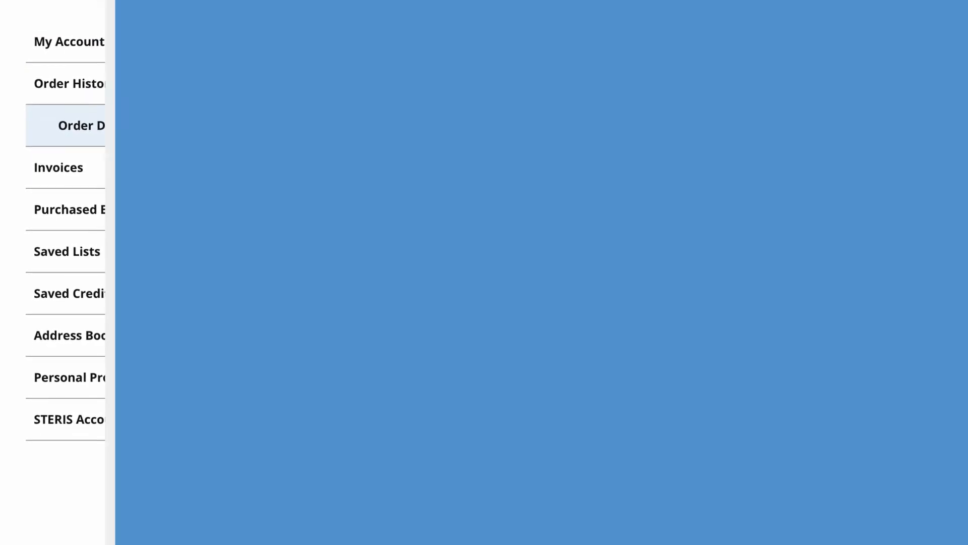
pyautogui.click(778, 202)
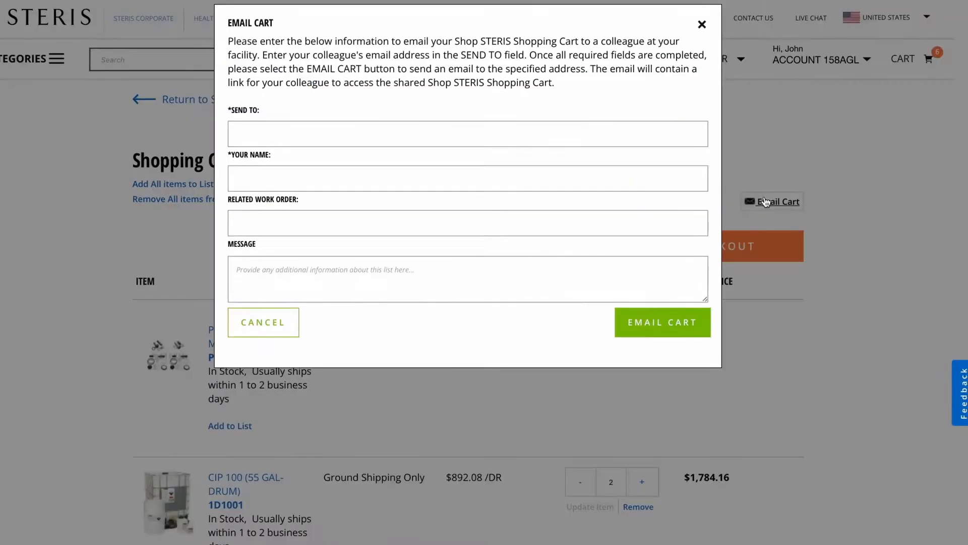
pyautogui.write('angel')
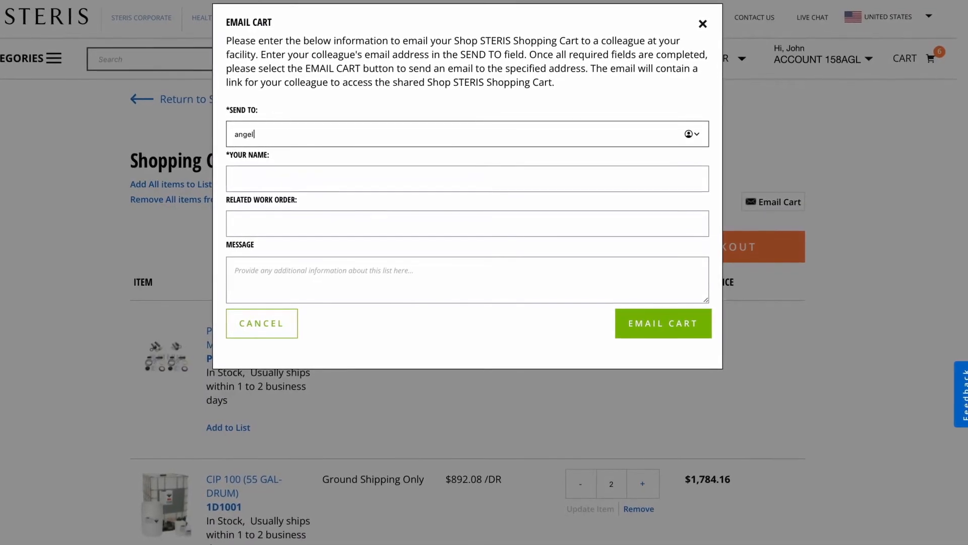
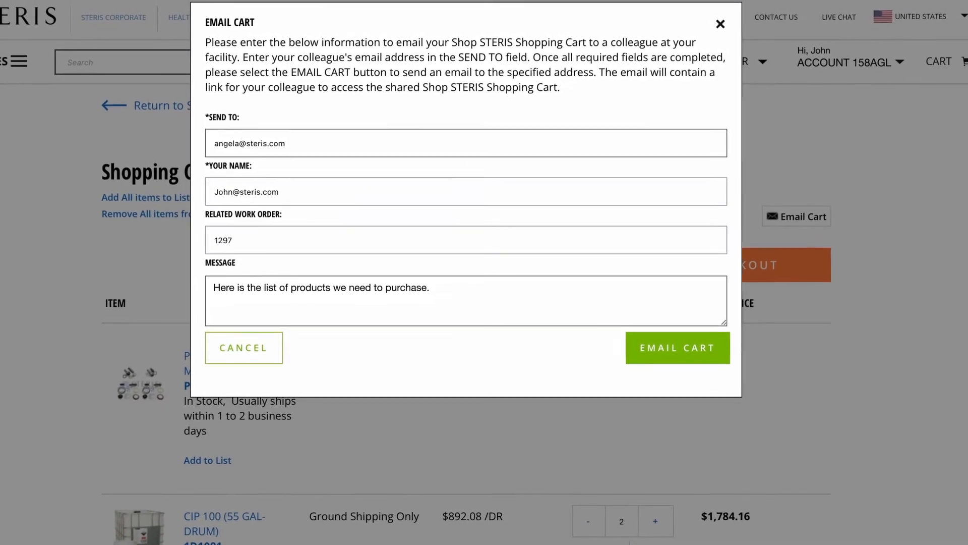
pyautogui.write('Thanks!')
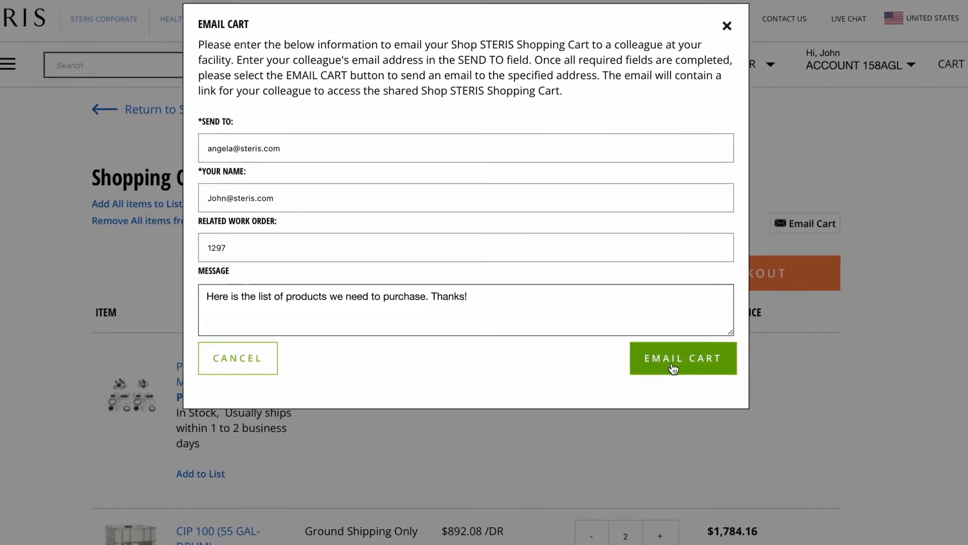
pyautogui.click(683, 358)
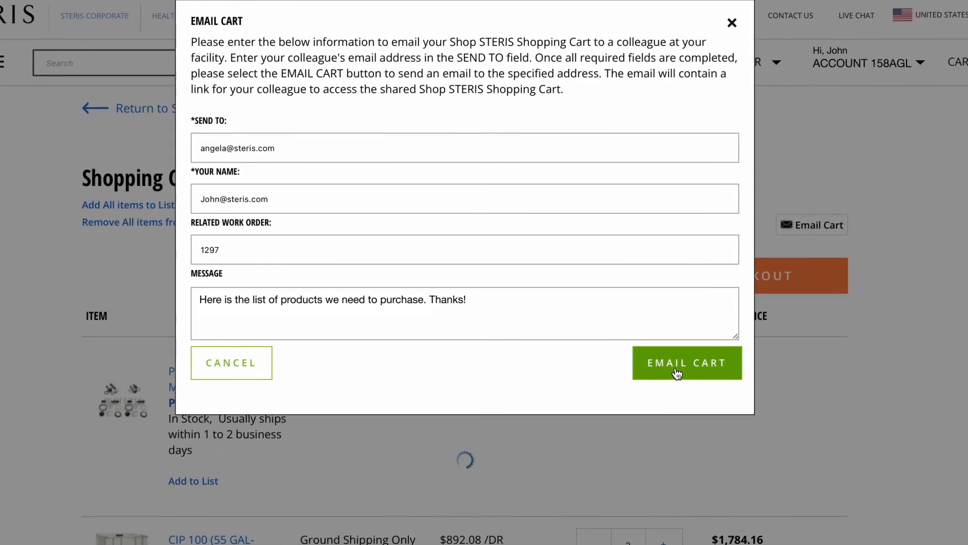
pyautogui.click(687, 362)
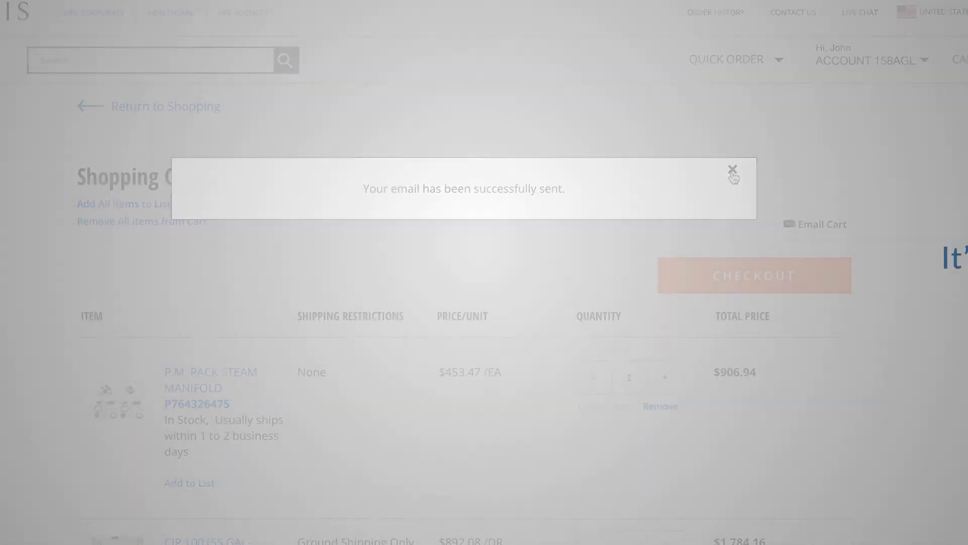